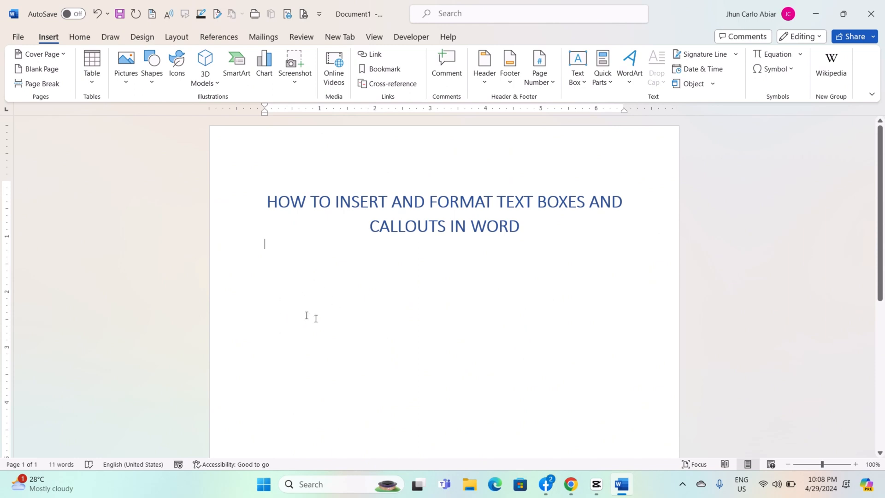
Return to the Insert tab and open the Text Box design gallery
{"action": "left_click", "coordinate": [80, 37]}
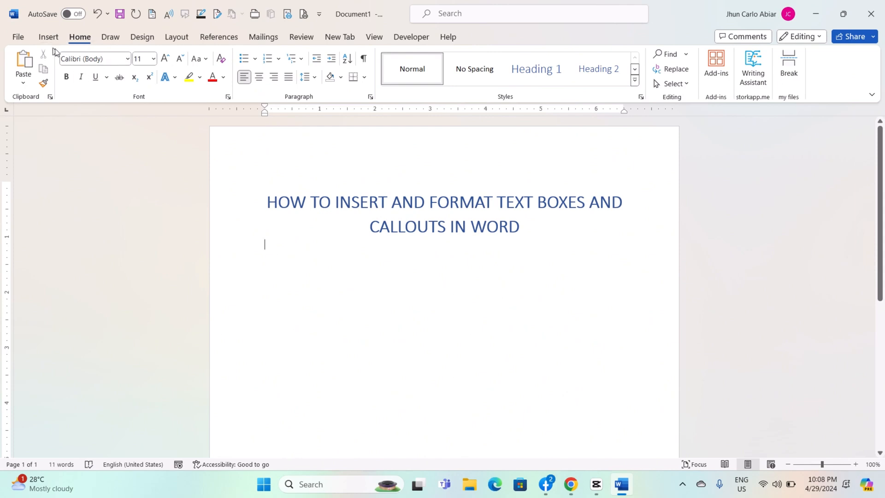
{"action": "left_click", "coordinate": [48, 37]}
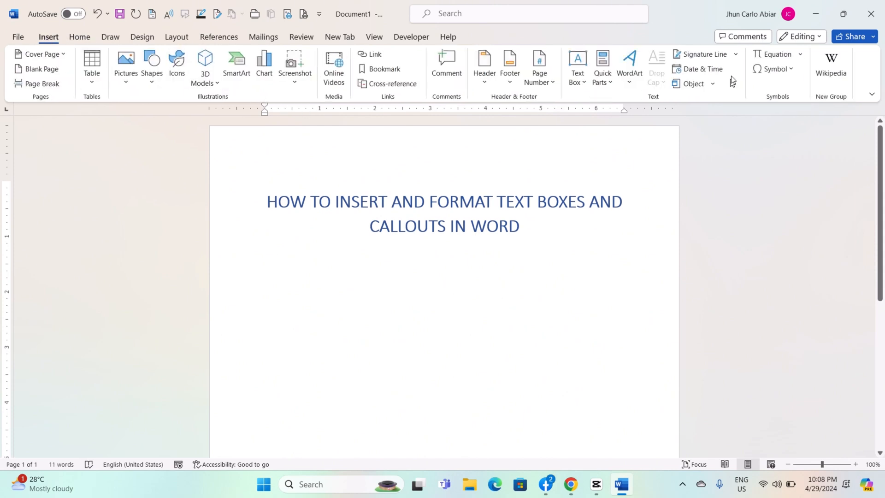
{"action": "mouse_move", "coordinate": [577, 64]}
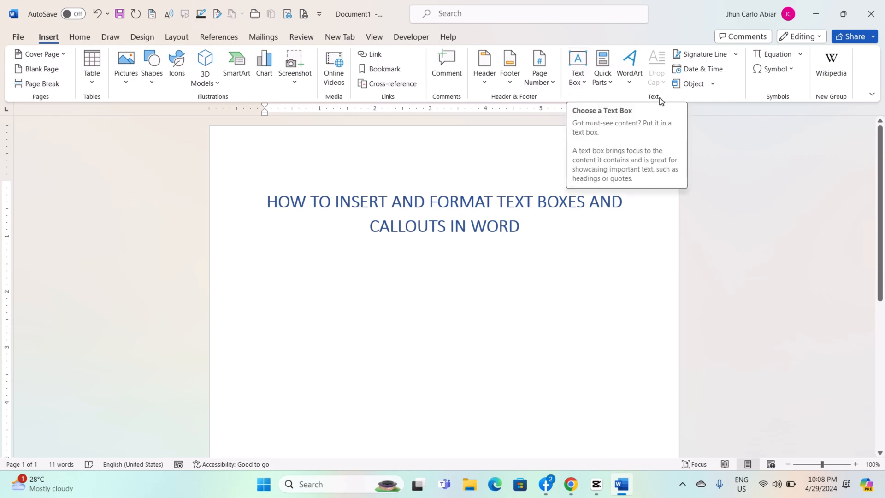
{"action": "left_click", "coordinate": [577, 65]}
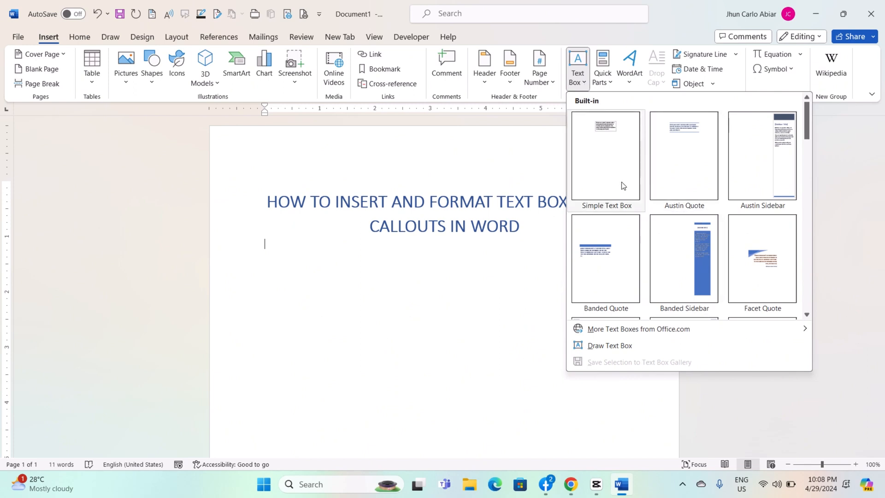
{"action": "mouse_move", "coordinate": [606, 166]}
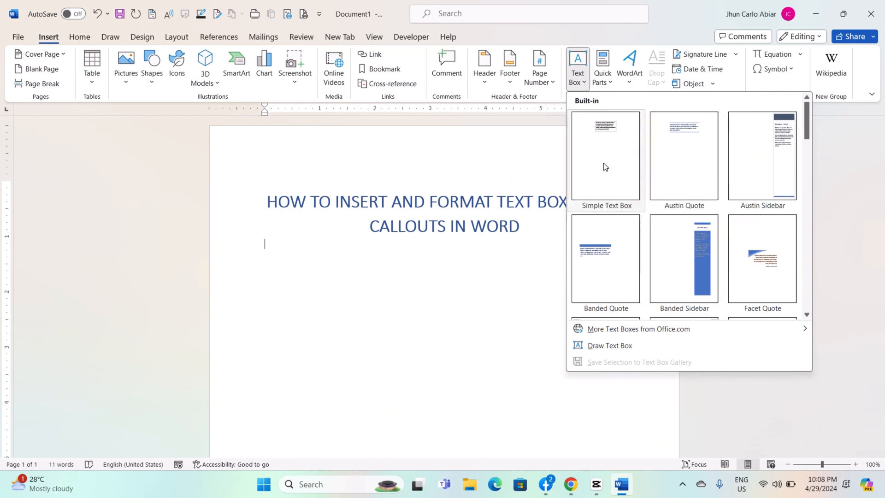
{"action": "mouse_move", "coordinate": [602, 168]}
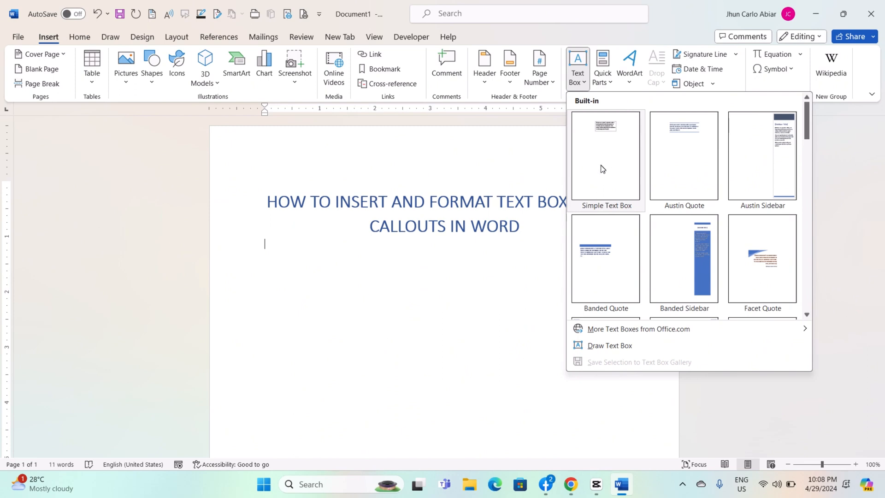
{"action": "mouse_move", "coordinate": [616, 349]}
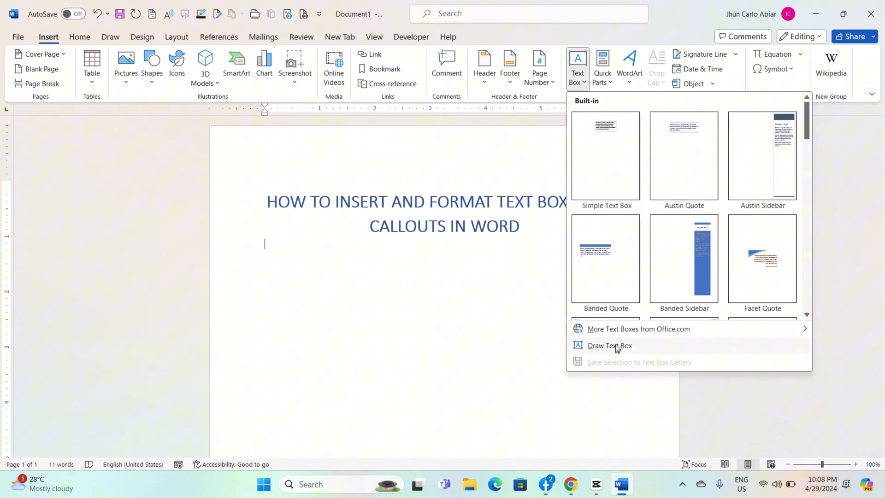
{"action": "mouse_move", "coordinate": [616, 348]}
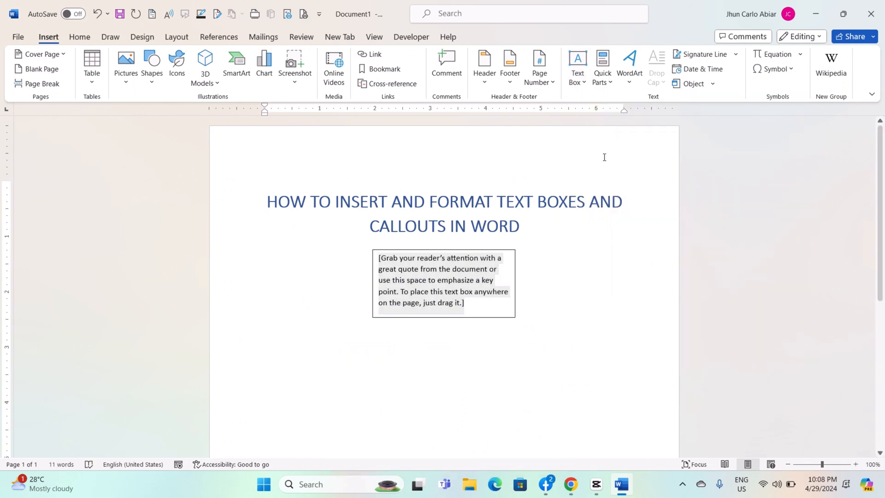
Select the quote text box and show its Shape Format tools
{"action": "left_click", "coordinate": [443, 289]}
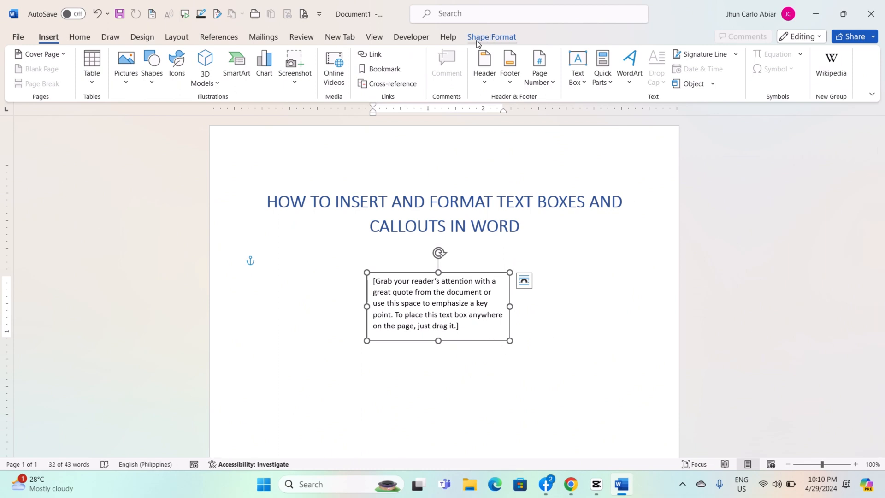
{"action": "left_click", "coordinate": [492, 38]}
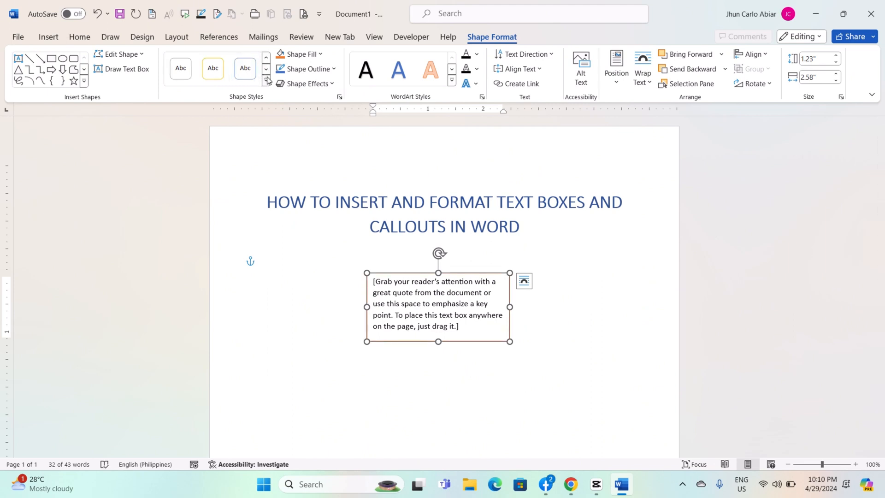
Fill the quote text box with green and give it a 3 pt orange outline
{"action": "left_click", "coordinate": [180, 68]}
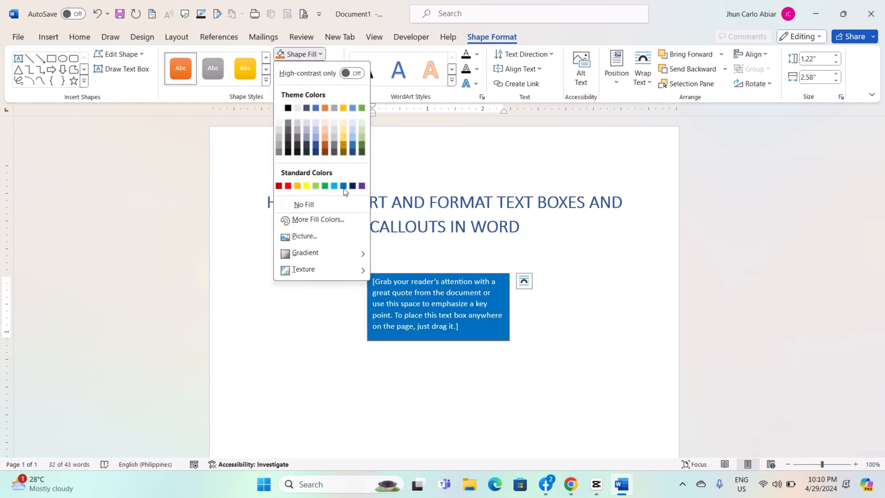
{"action": "left_click", "coordinate": [315, 185]}
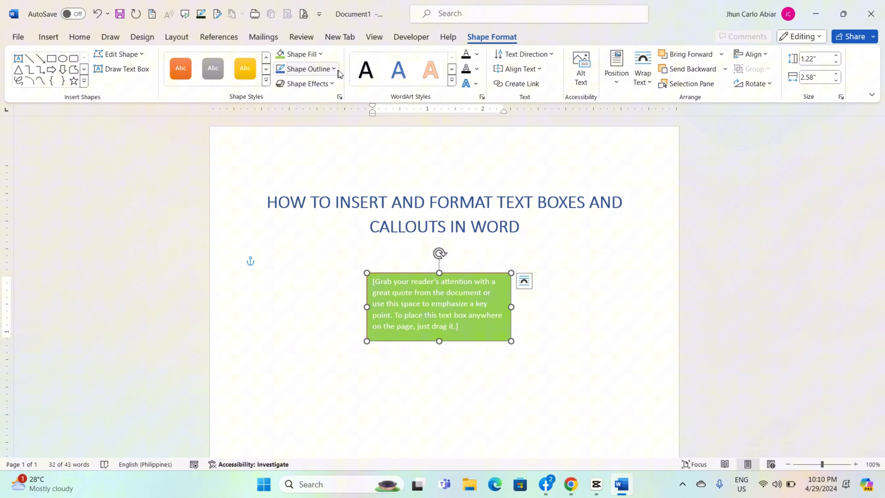
{"action": "left_click", "coordinate": [305, 69]}
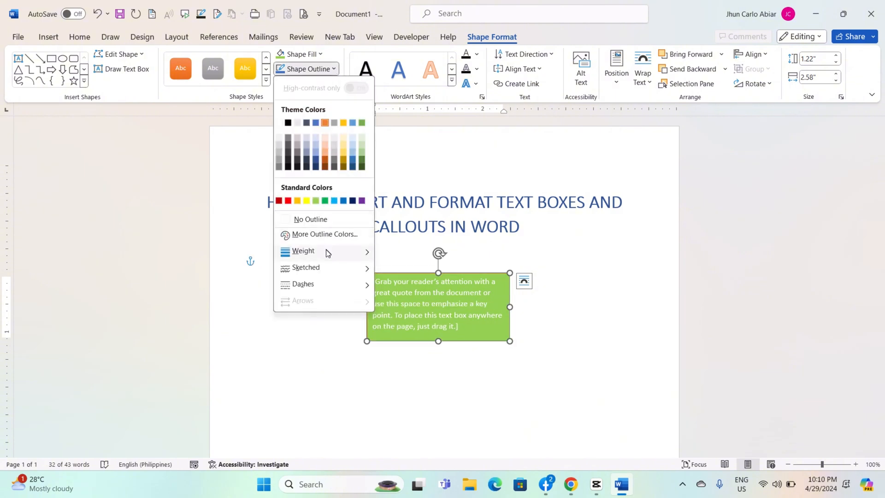
{"action": "left_click", "coordinate": [303, 251]}
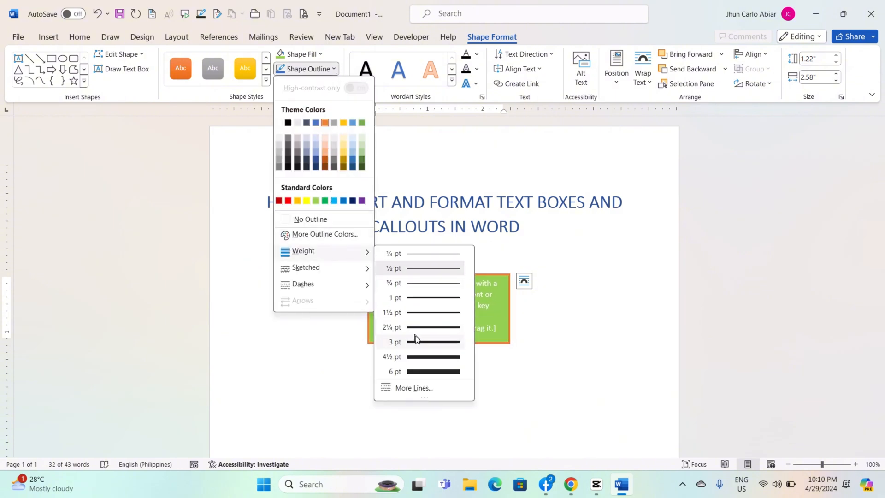
{"action": "left_click", "coordinate": [395, 342]}
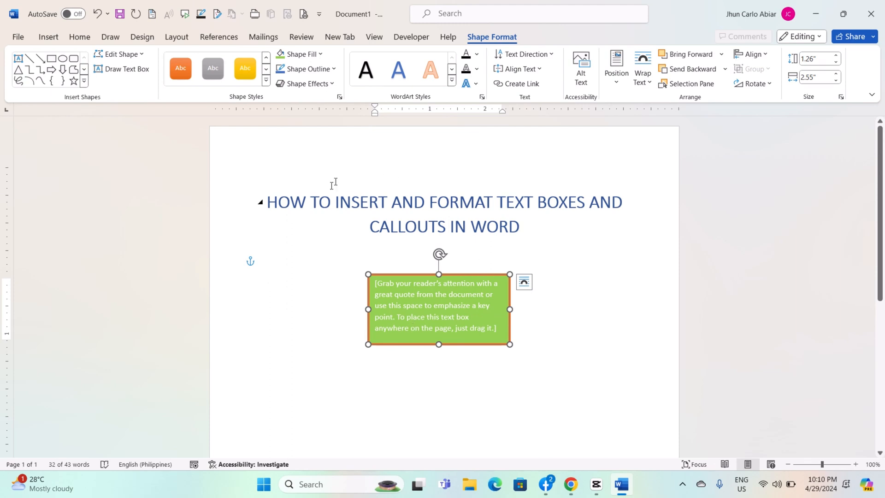
Keep the text box without a bevel and set its wrapping to In Front of Text
{"action": "left_click", "coordinate": [304, 84]}
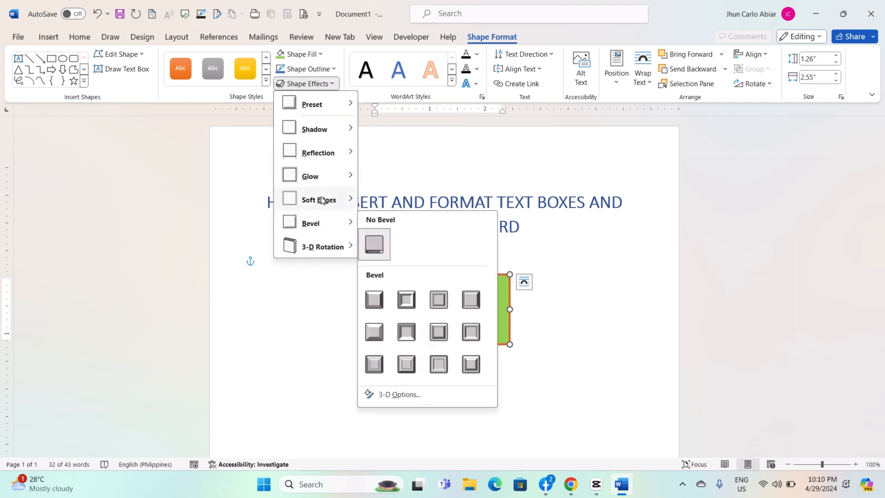
{"action": "mouse_move", "coordinate": [318, 200]}
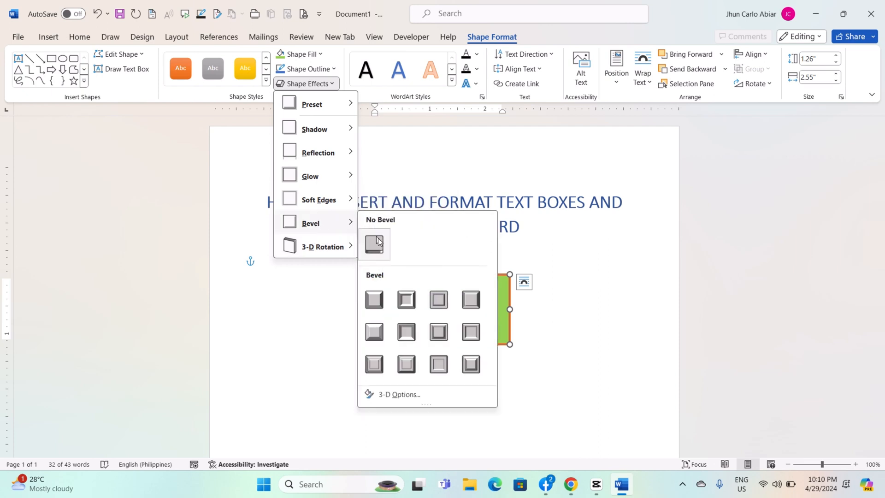
{"action": "left_click", "coordinate": [375, 243]}
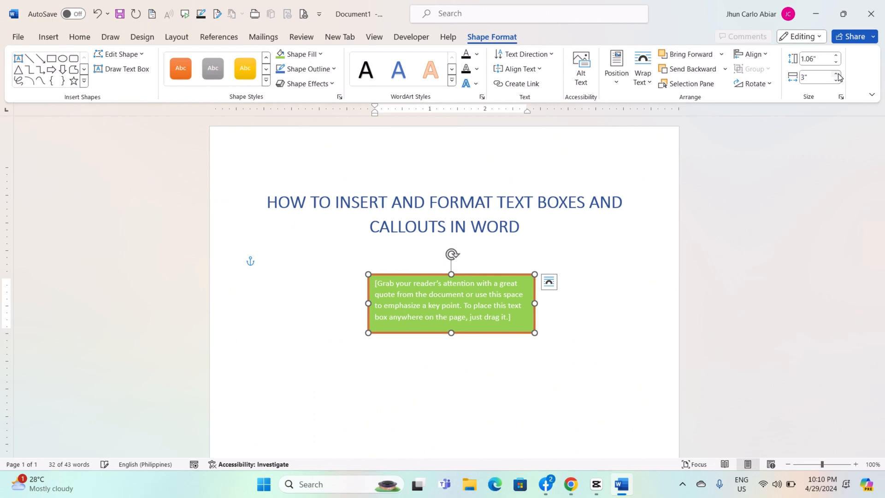
{"action": "left_click", "coordinate": [643, 67]}
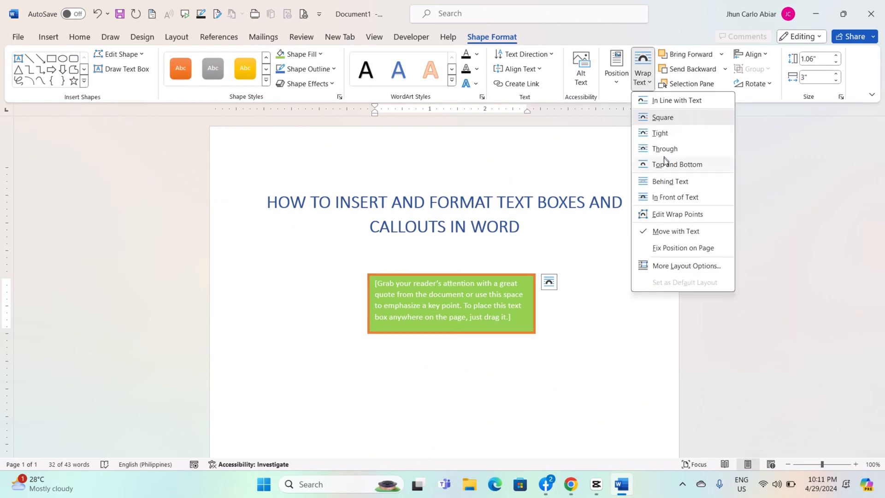
{"action": "mouse_move", "coordinate": [667, 197]}
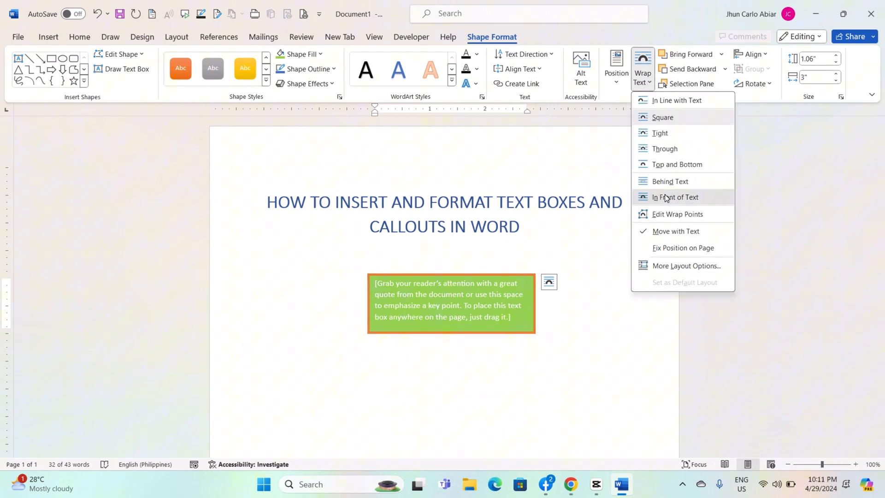
{"action": "left_click", "coordinate": [675, 197]}
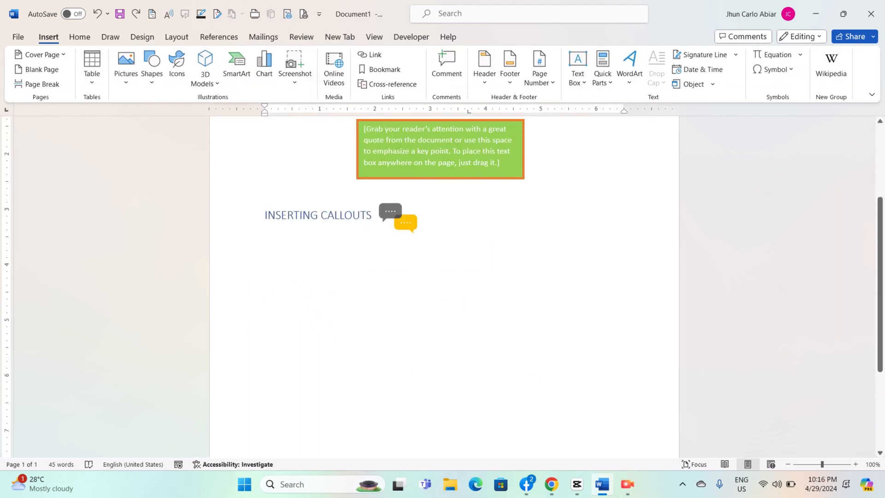
Place the cursor below the heading and open Shapes, scrolled to the Callouts group
{"action": "left_click", "coordinate": [79, 37]}
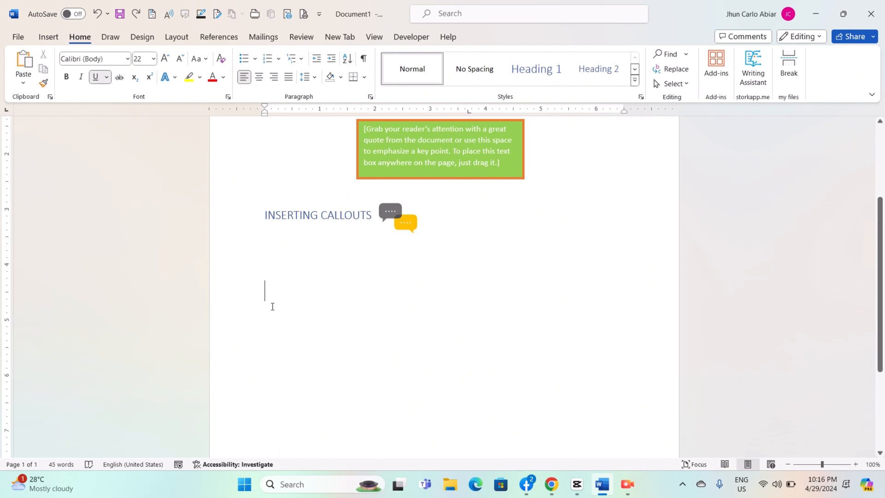
{"action": "left_click", "coordinate": [48, 36]}
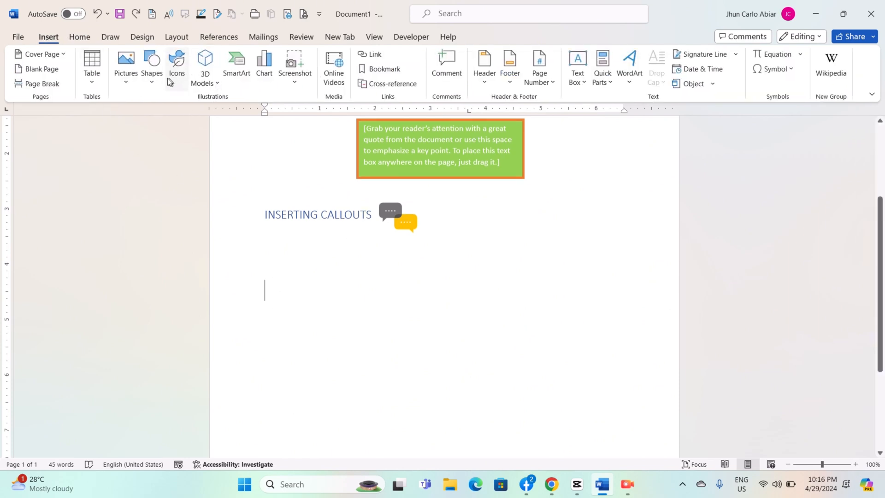
{"action": "left_click", "coordinate": [152, 62]}
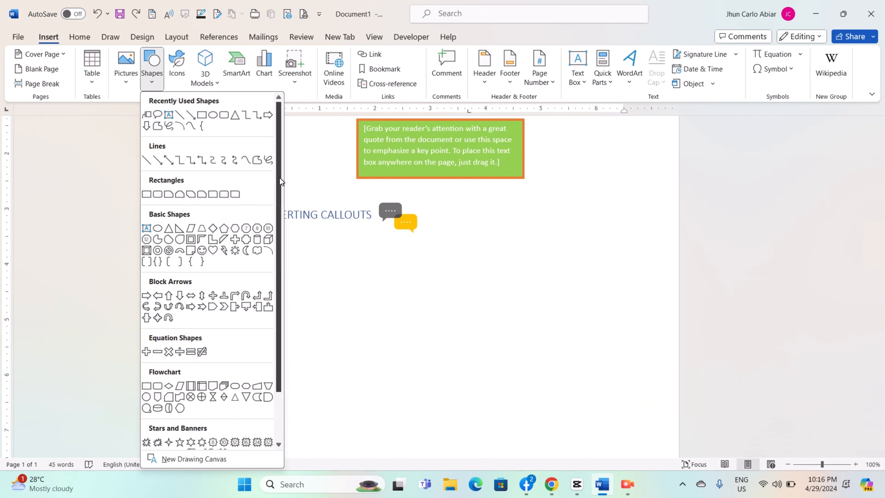
{"action": "scroll", "scroll_direction": "down", "scroll_amount": 3}
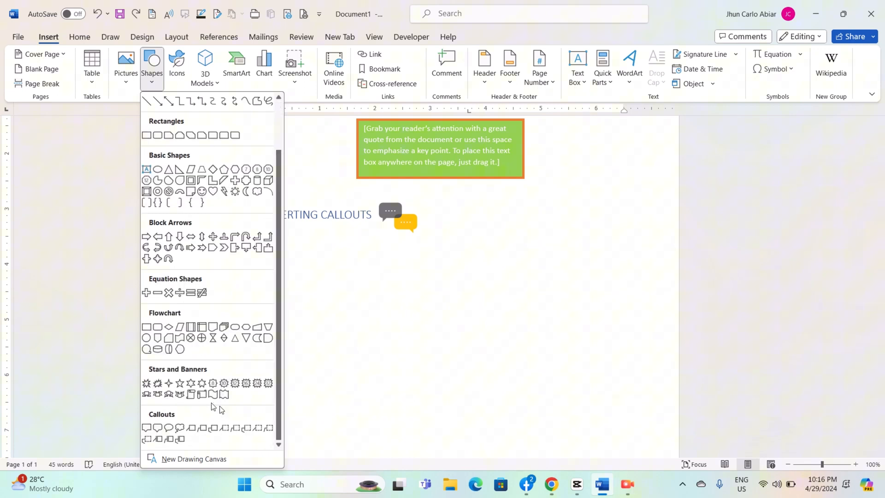
{"action": "mouse_move", "coordinate": [174, 449]}
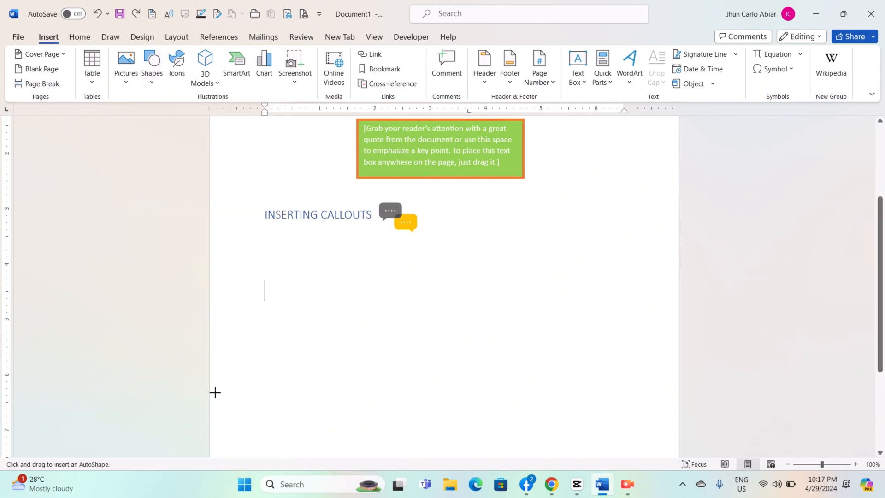
{"action": "mouse_move", "coordinate": [270, 299]}
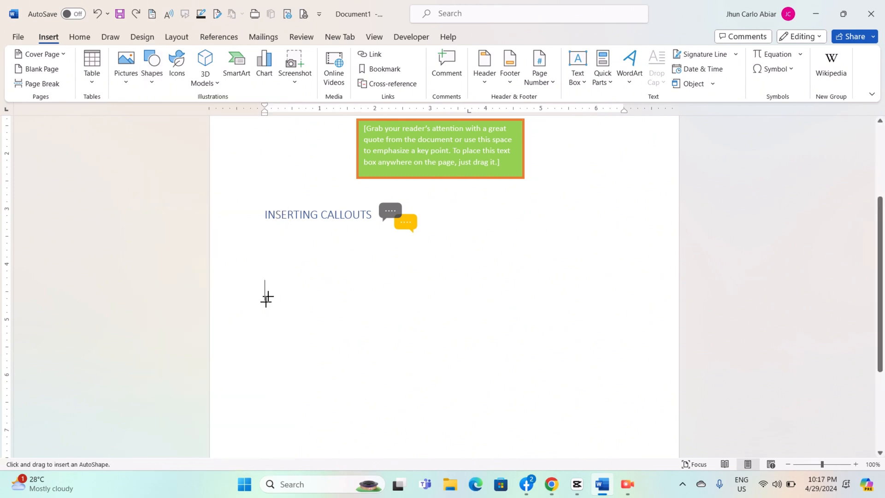
{"action": "mouse_move", "coordinate": [271, 292]}
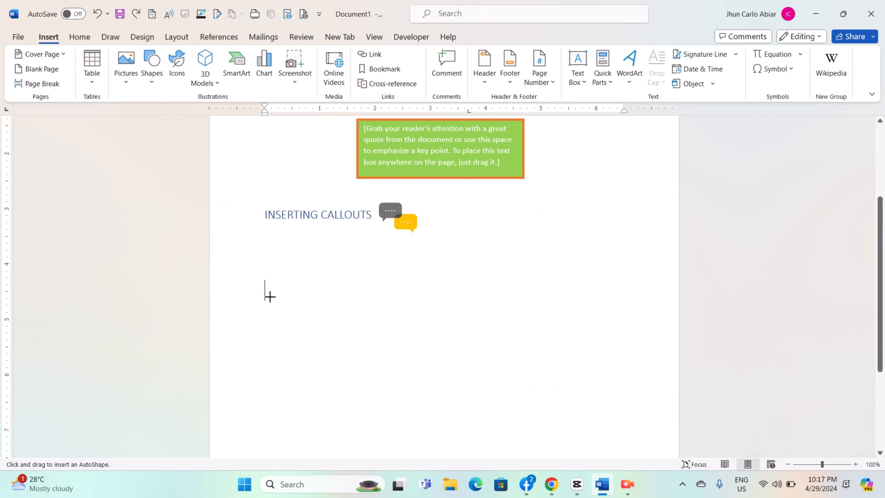
Draw a wide line callout below the heading and apply the white green-outlined style
{"action": "left_click_drag", "start_coordinate": [266, 277], "coordinate": [316, 336]}
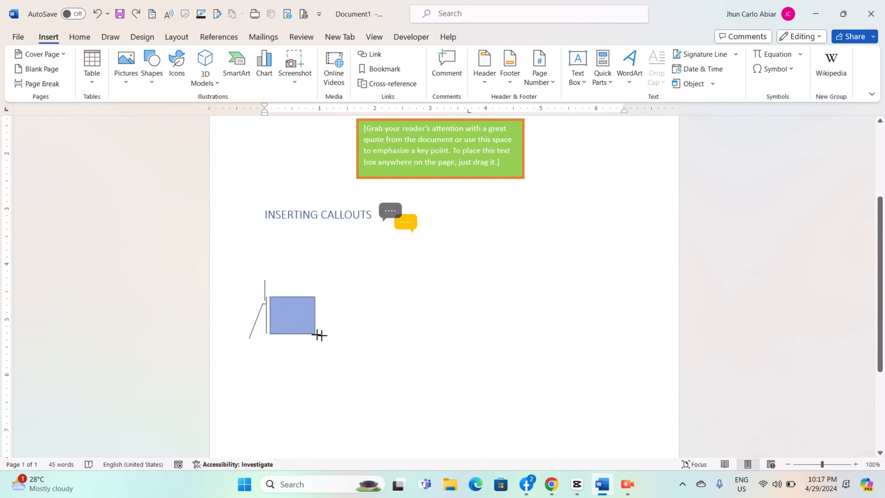
{"action": "left_click_drag", "start_coordinate": [320, 334], "coordinate": [432, 352]}
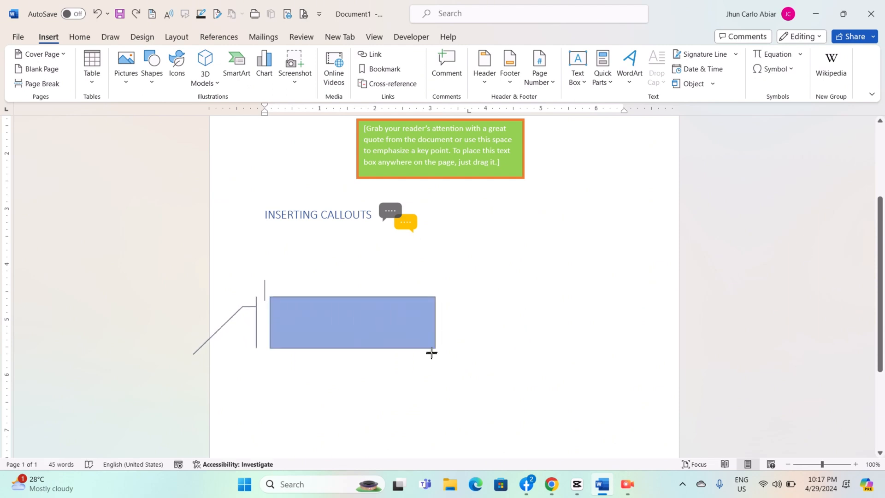
{"action": "left_click_drag", "start_coordinate": [432, 353], "coordinate": [377, 364]}
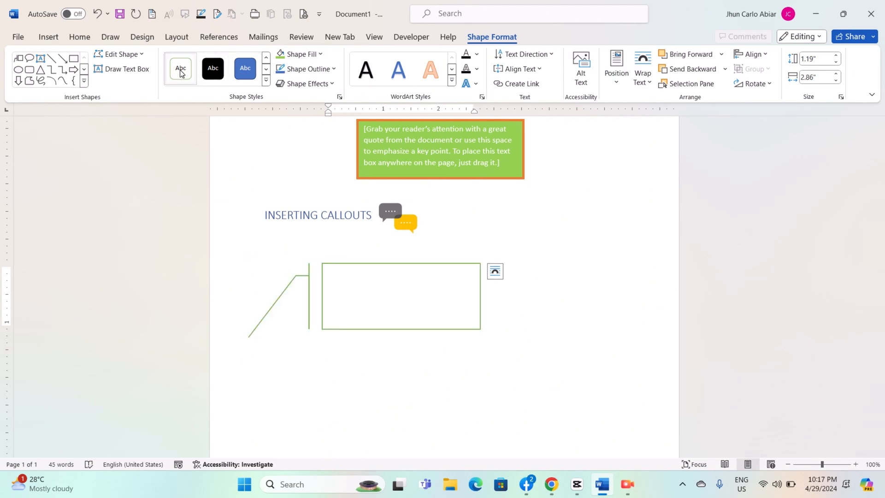
{"action": "left_click", "coordinate": [402, 293]}
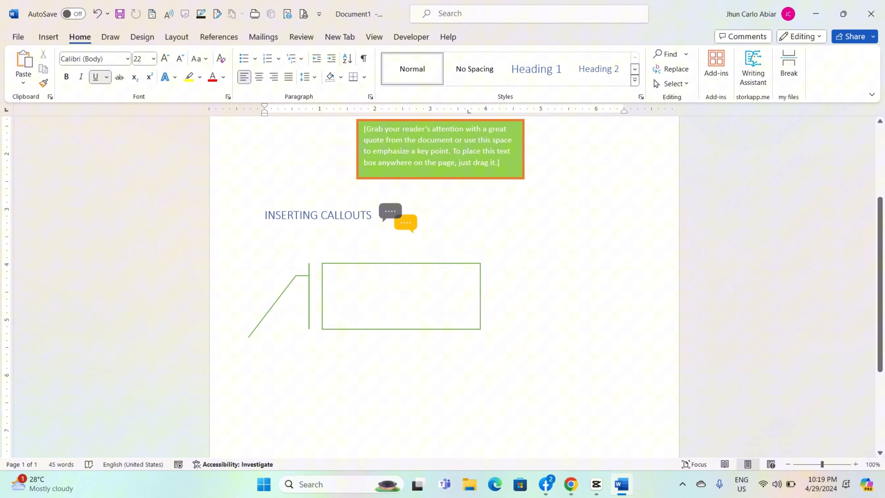
Type SAMPLE in the callout and select the word for formatting
{"action": "type", "text": "SA"}
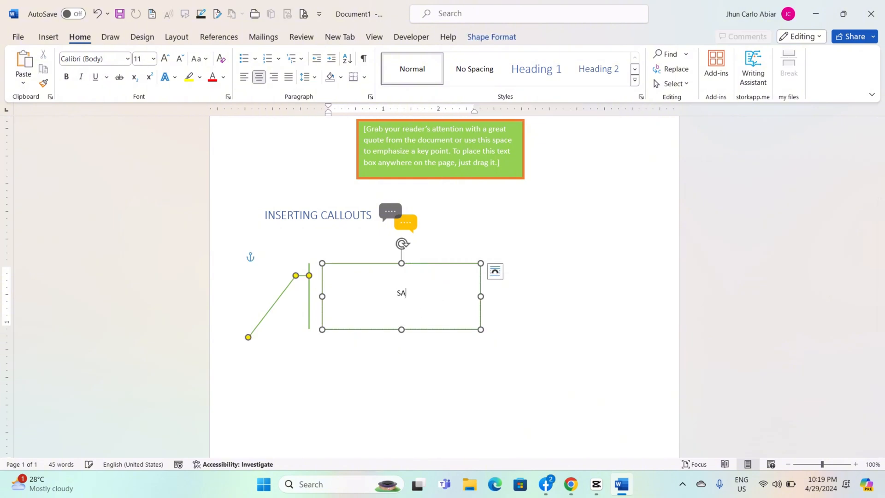
{"action": "type", "text": "MPLE"}
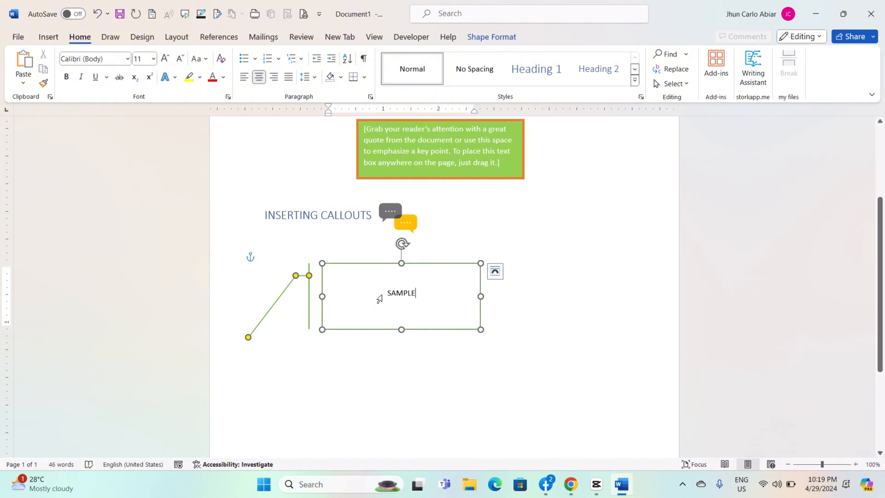
{"action": "double_click", "coordinate": [401, 293]}
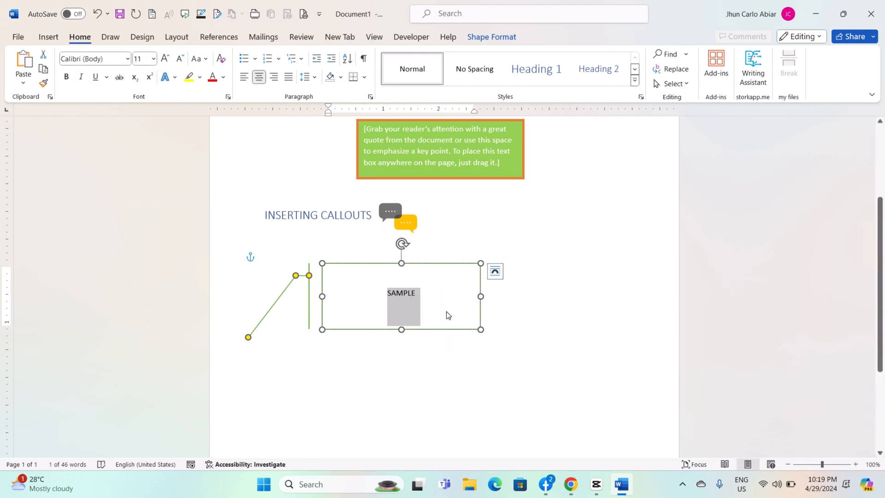
{"action": "mouse_move", "coordinate": [447, 307]}
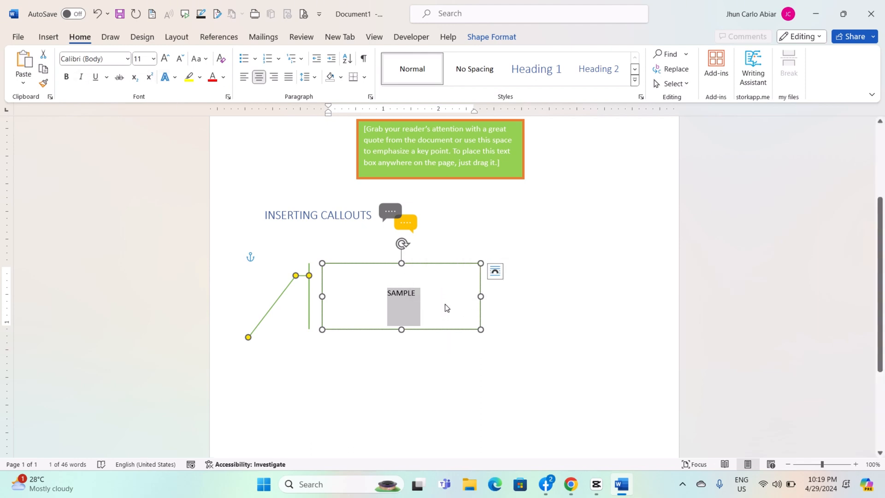
{"action": "mouse_move", "coordinate": [209, 239]}
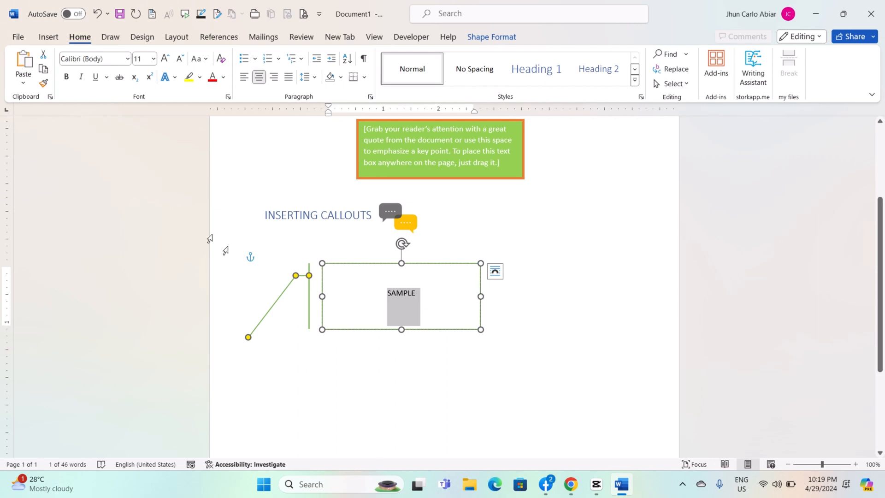